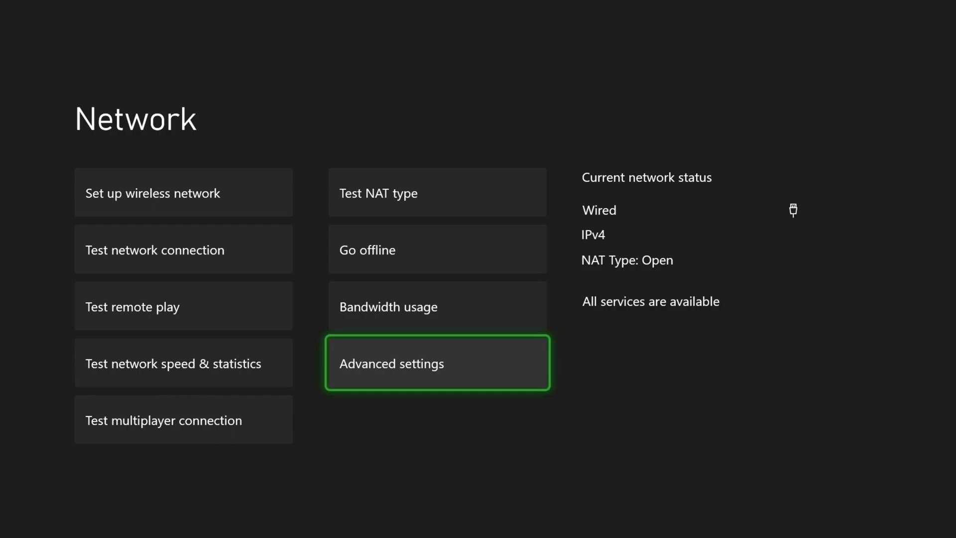
# Go to Advanced settings, then IP settings, to reach the Automatic/Manual IPv4 choice
pyautogui.click(437, 363)
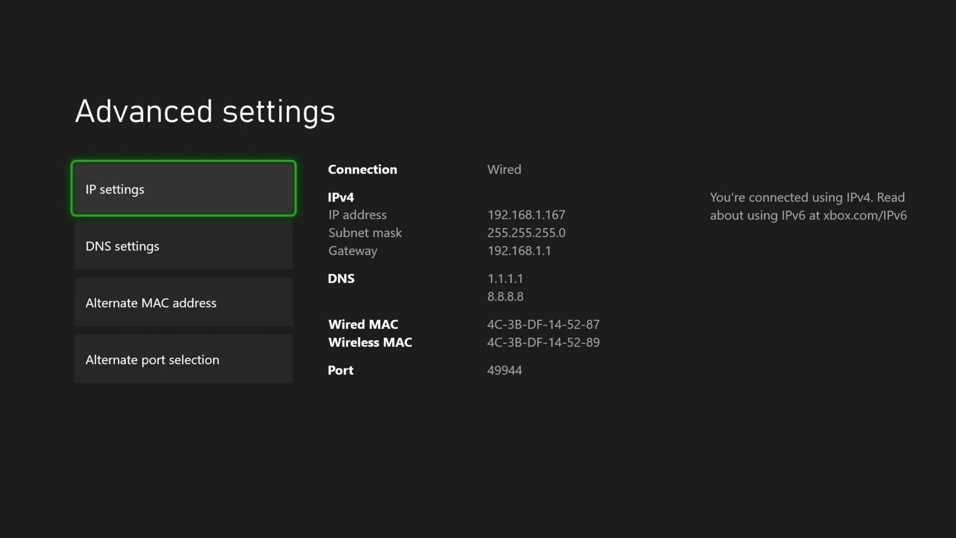
pyautogui.click(183, 188)
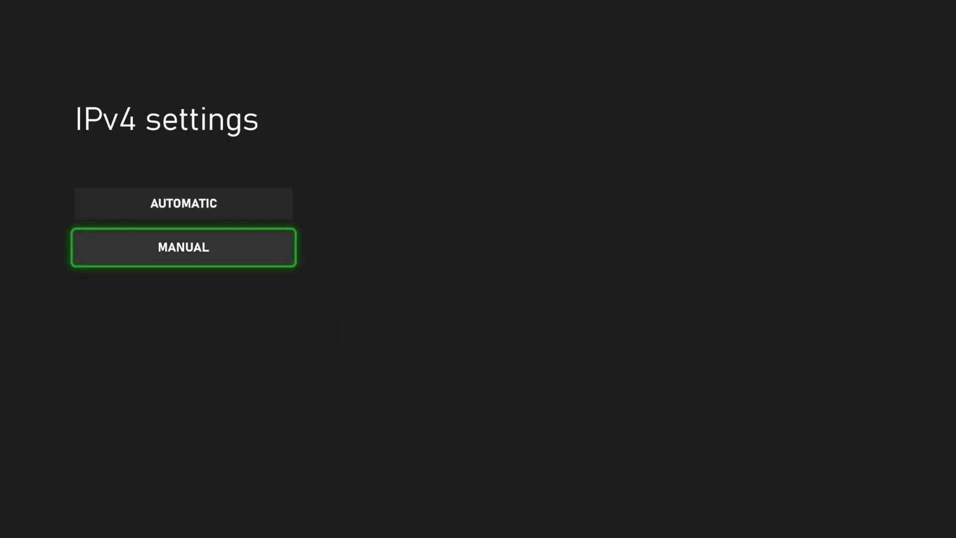
pyautogui.click(182, 247)
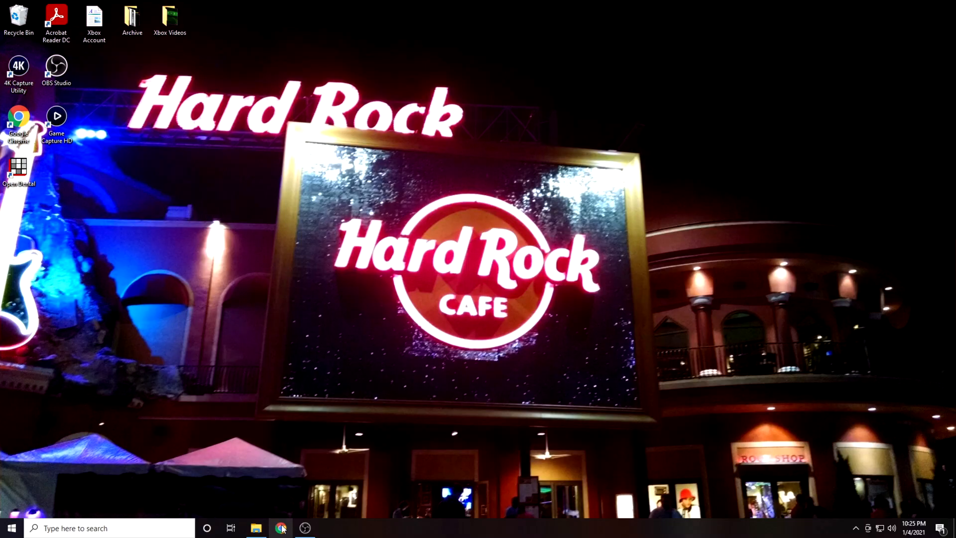
# Launch Chrome and navigate to the router address 192.168.1.1
pyautogui.click(281, 527)
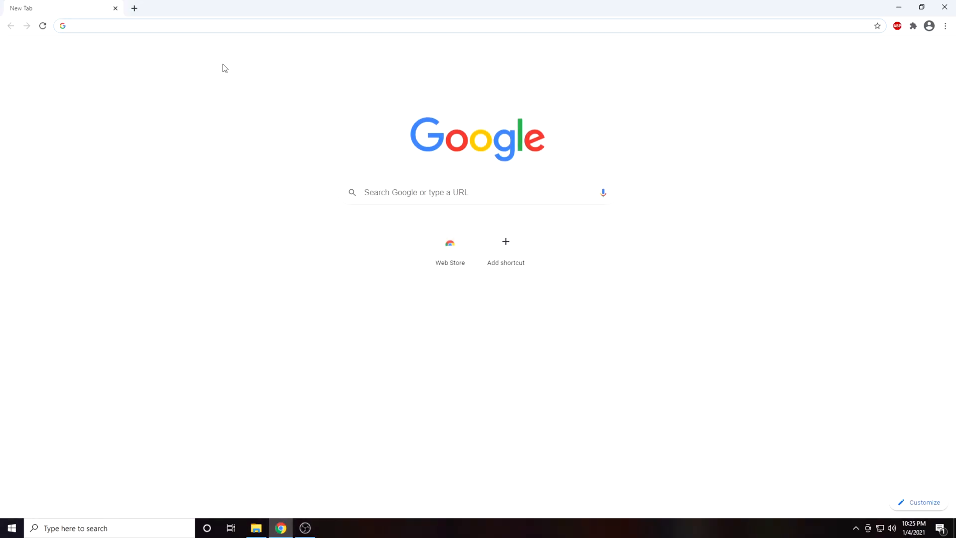
pyautogui.write('1')
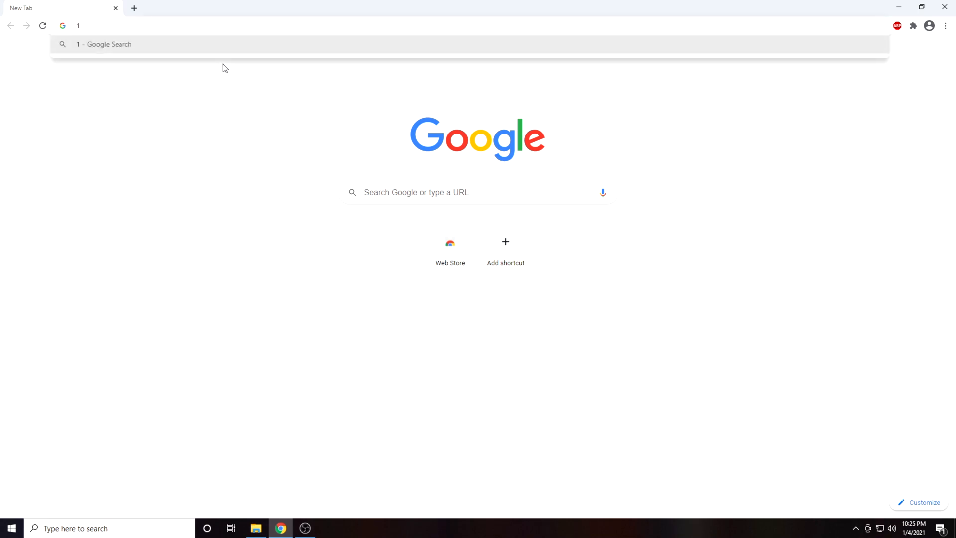
pyautogui.write('92.')
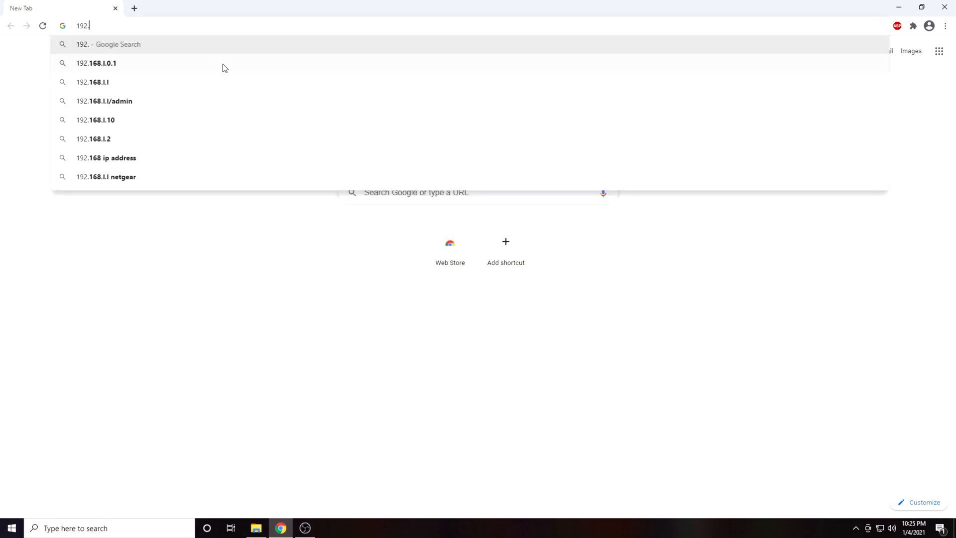
pyautogui.write('168.1.1')
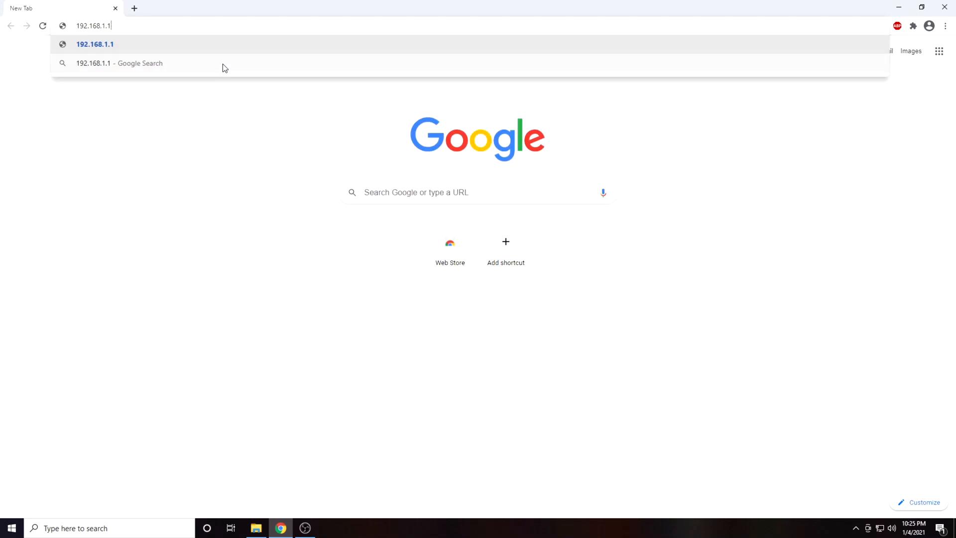
pyautogui.press('Enter')
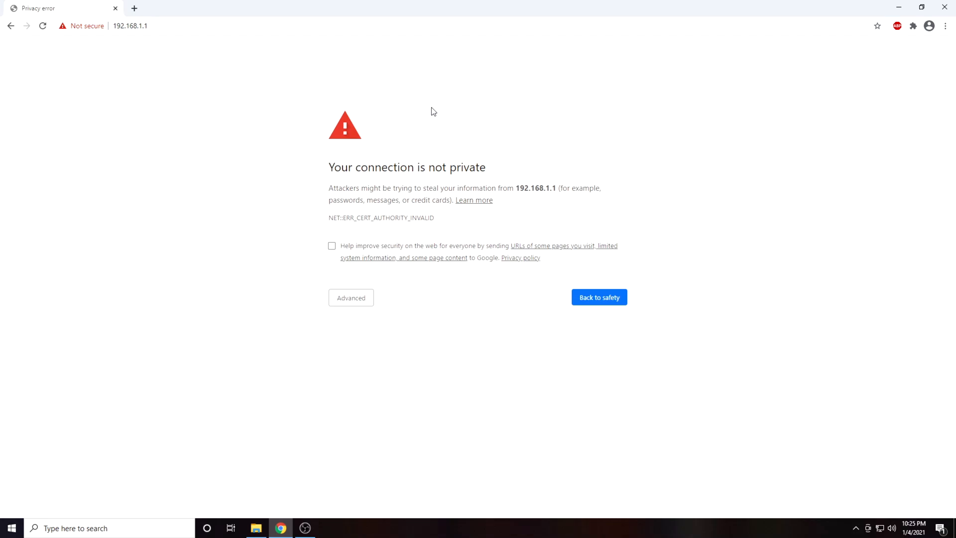
pyautogui.moveTo(341, 275)
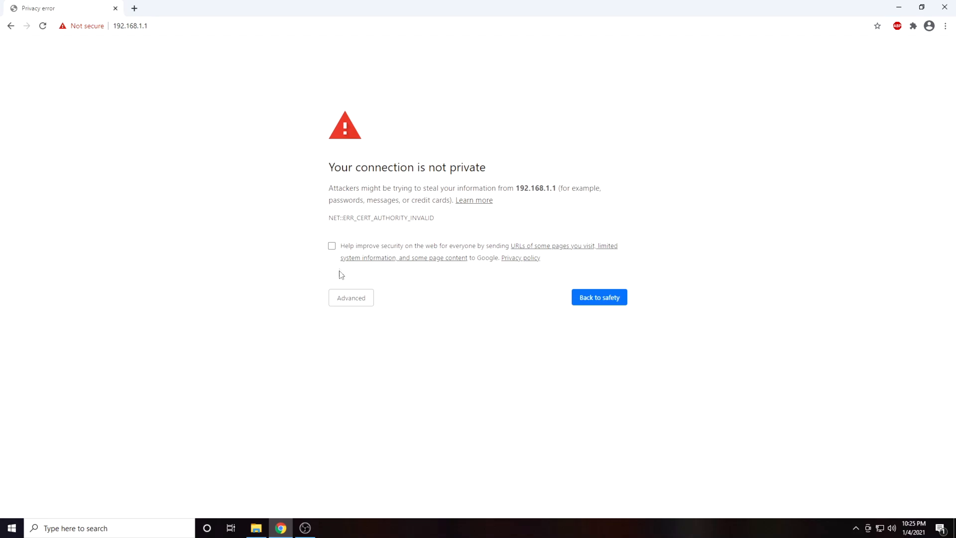
# Proceed past the certificate warning and log in to EdgeOS as user 'zhar'
pyautogui.click(350, 297)
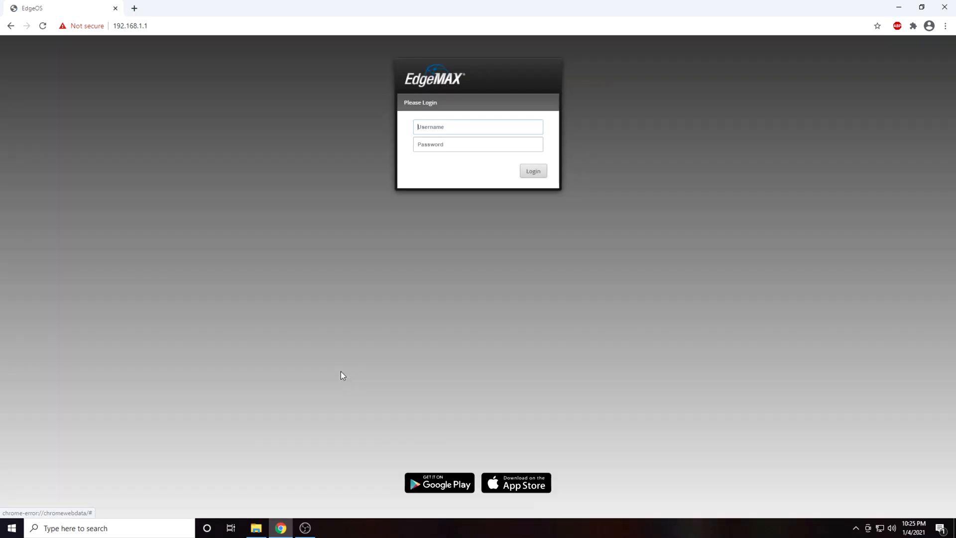
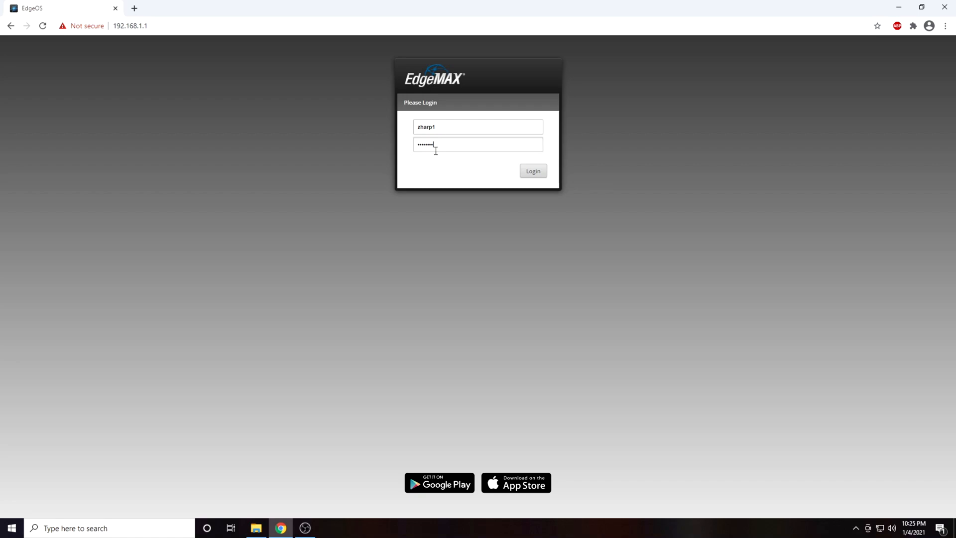
pyautogui.click(533, 170)
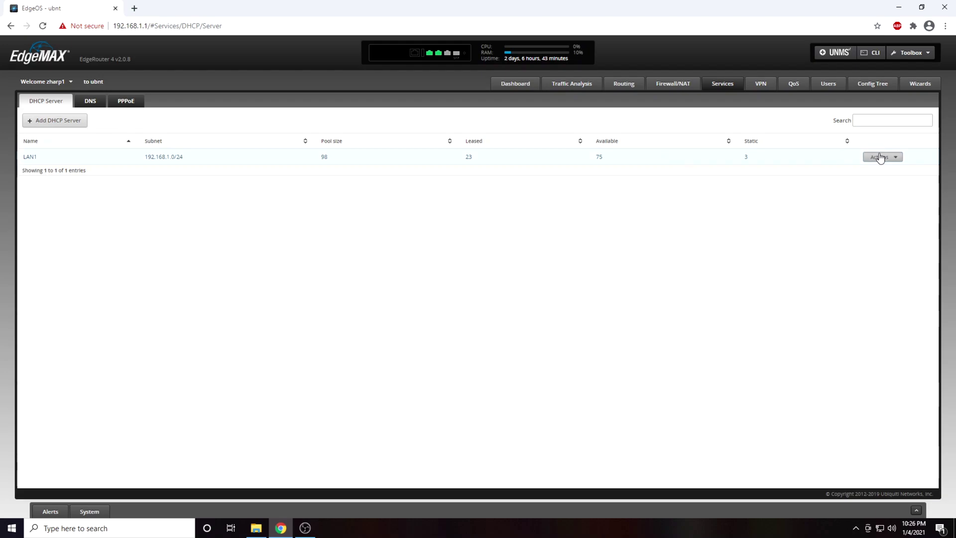
# Open the LAN1 DHCP server's Configure DHCP details showing range 192.168.1.100–192.168.1.200
pyautogui.click(882, 156)
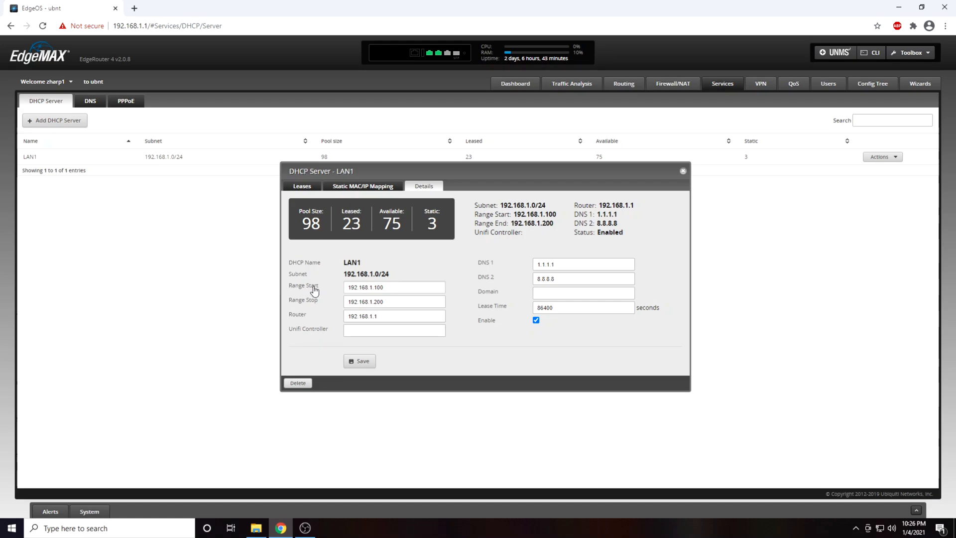
pyautogui.moveTo(320, 304)
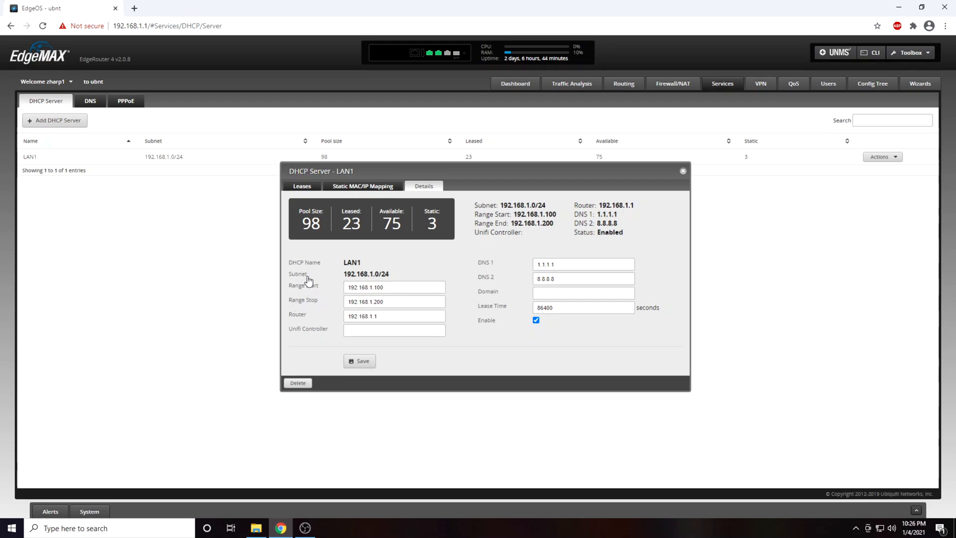
pyautogui.moveTo(286, 286)
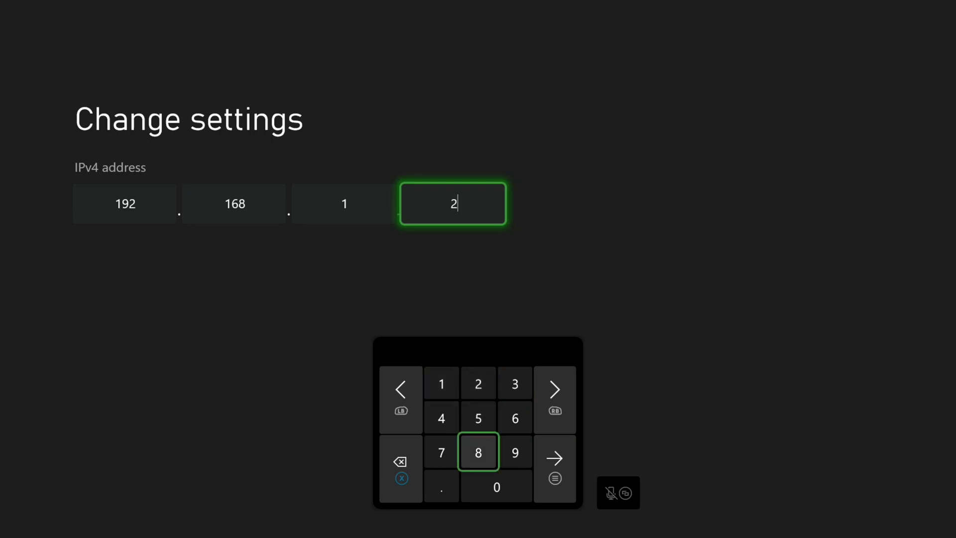
# Finish the console IPv4 address as 192.168.1.20 by entering 20 last
pyautogui.click(497, 487)
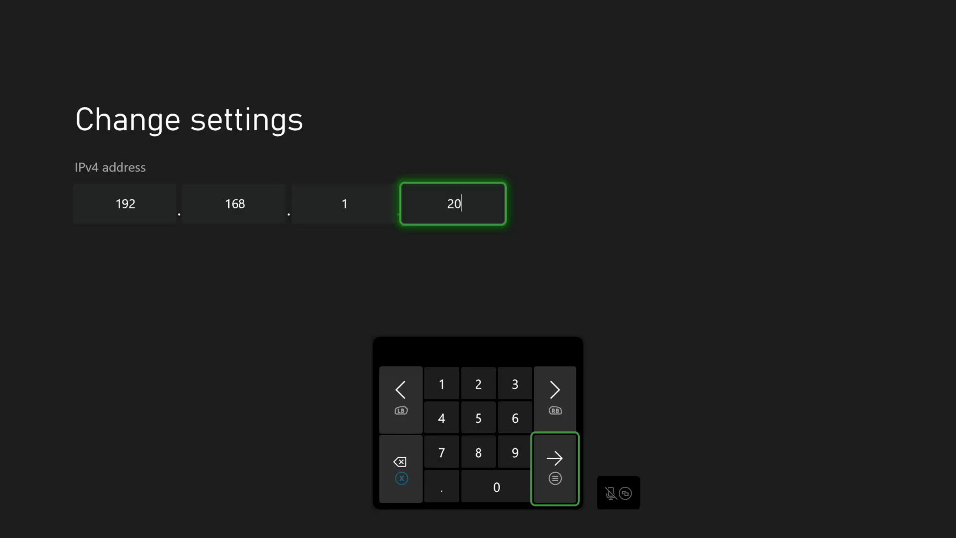
# Confirm the IP address and fill the subnet mask's first three parts with 255
pyautogui.click(554, 469)
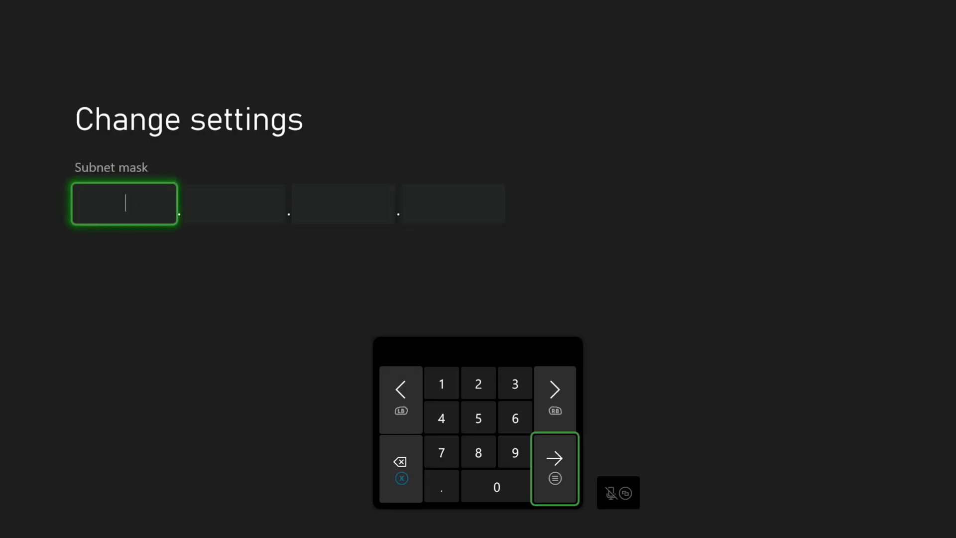
pyautogui.click(441, 418)
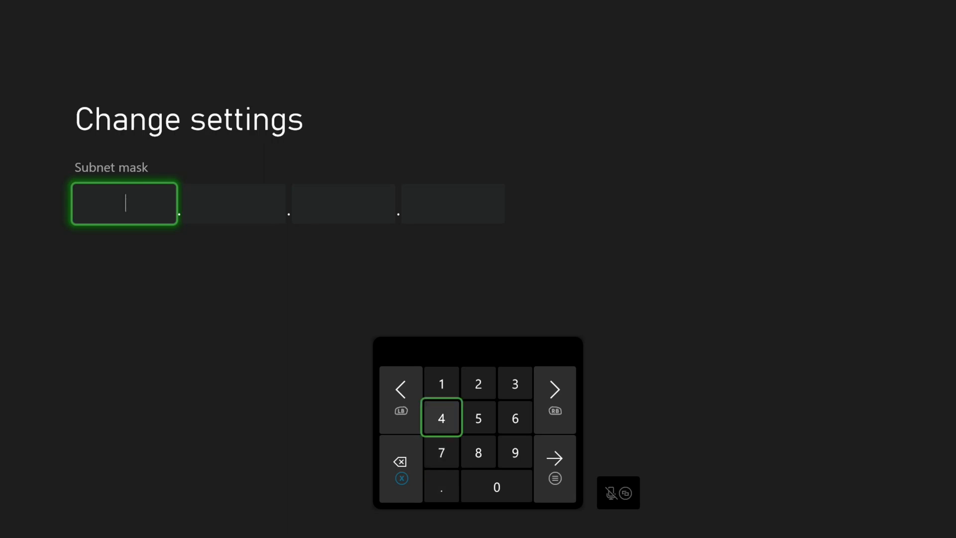
pyautogui.click(478, 418)
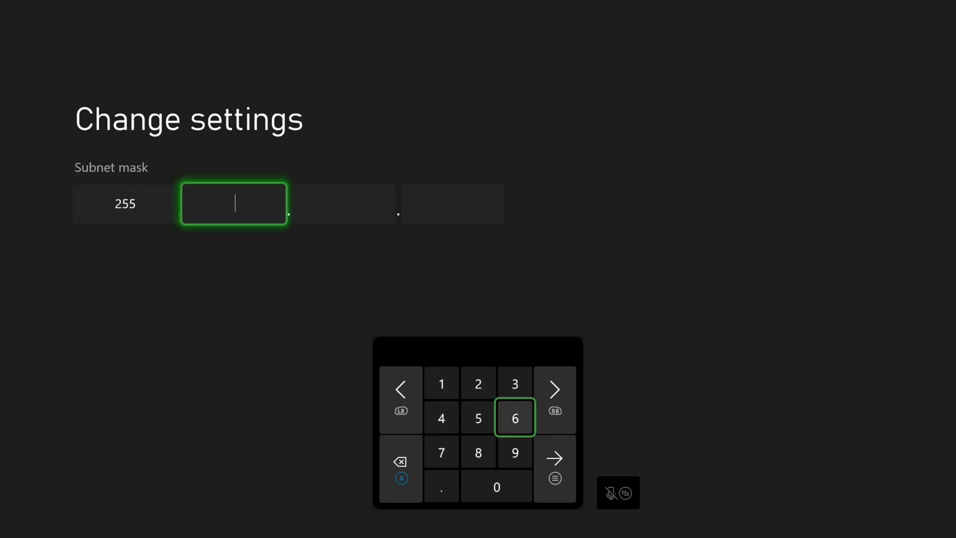
pyautogui.click(478, 418)
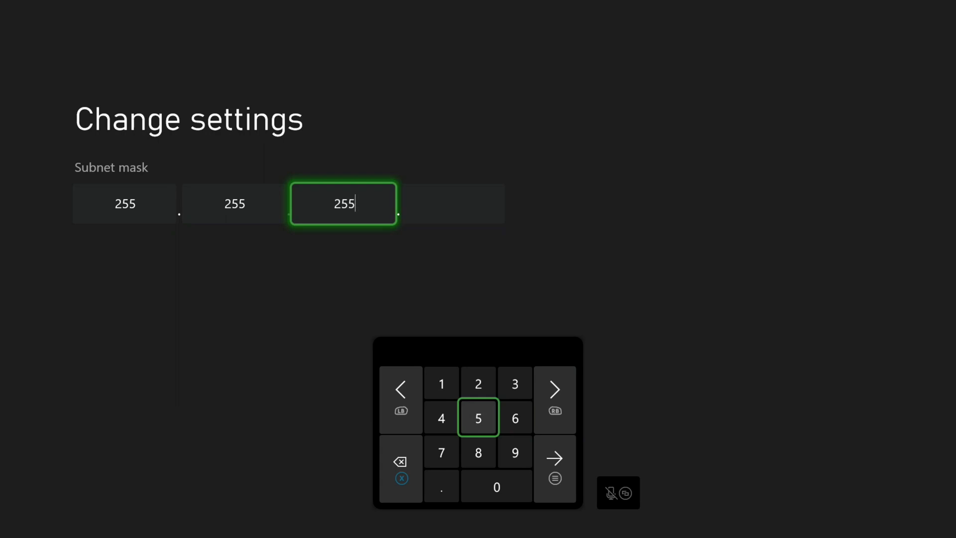
pyautogui.click(555, 399)
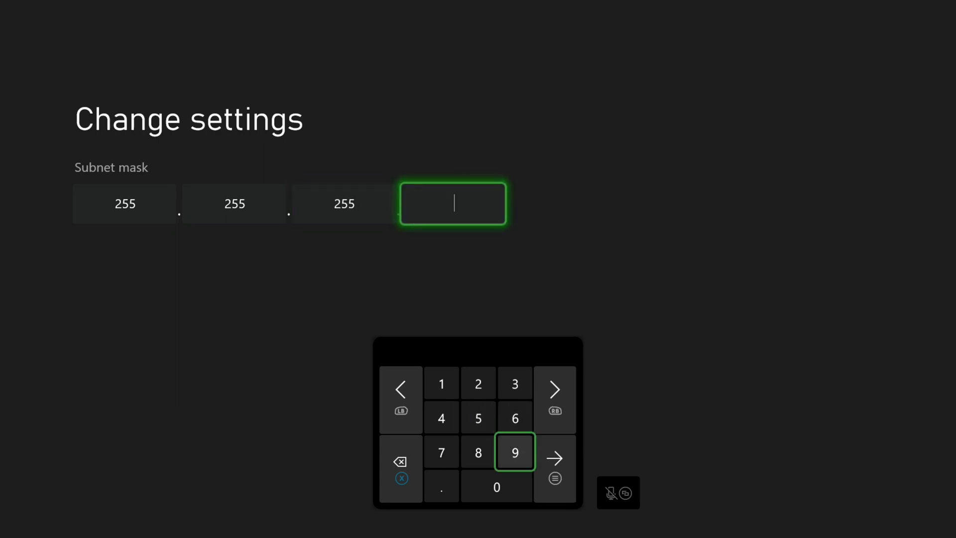
pyautogui.click(496, 487)
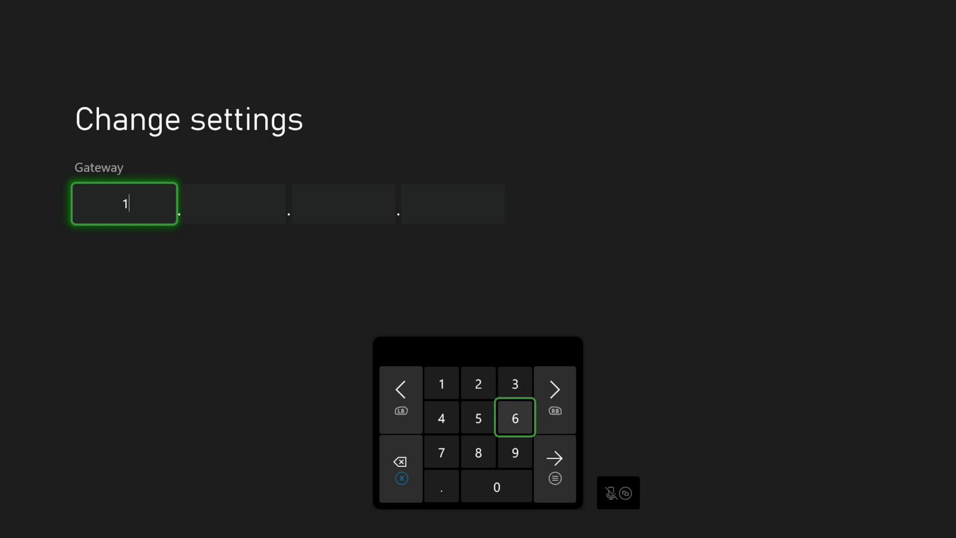
# Fill in the four gateway parts as 192, 168, 1 and 1
pyautogui.click(477, 383)
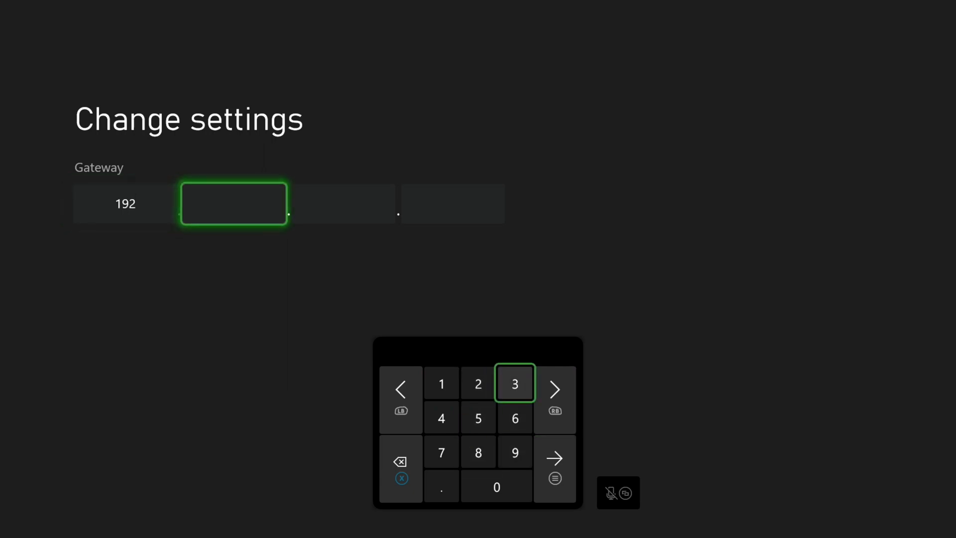
pyautogui.click(515, 418)
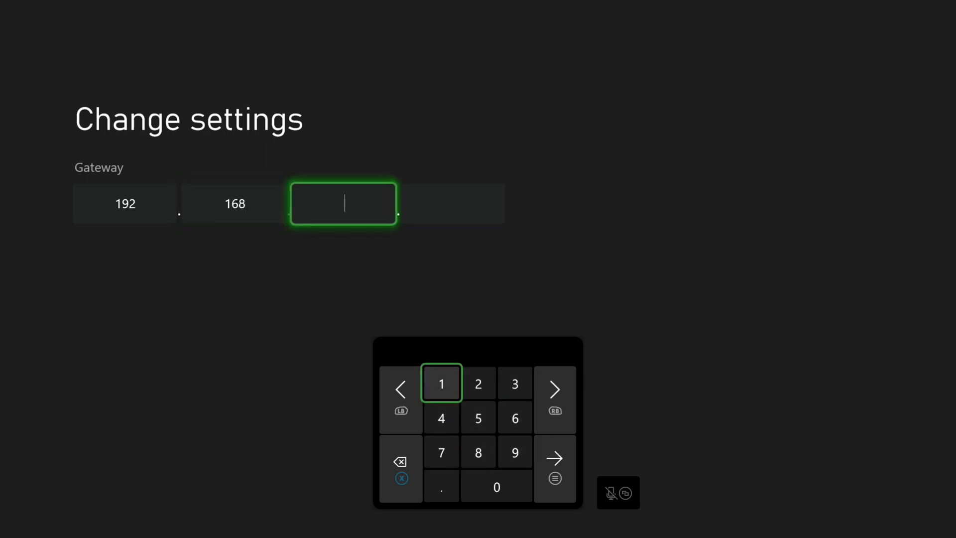
pyautogui.click(441, 383)
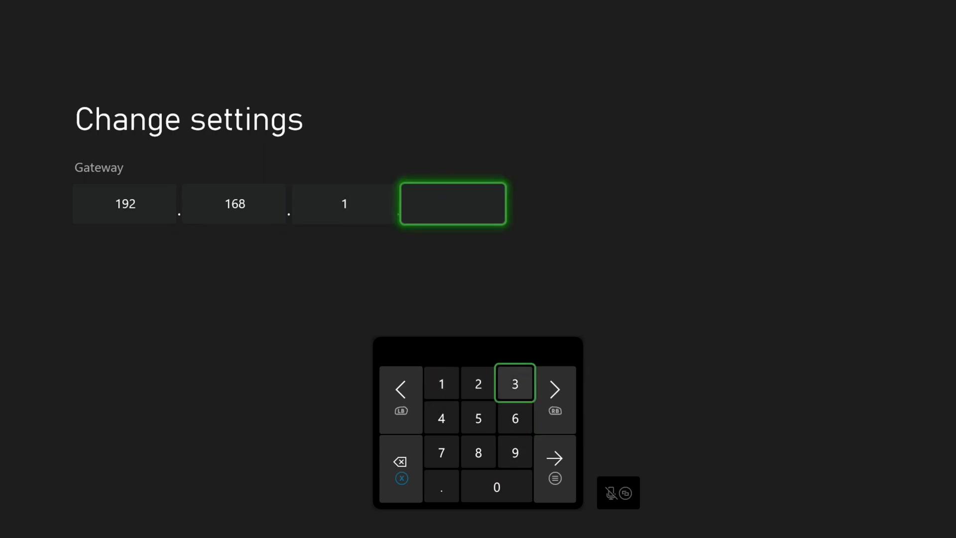
pyautogui.click(441, 397)
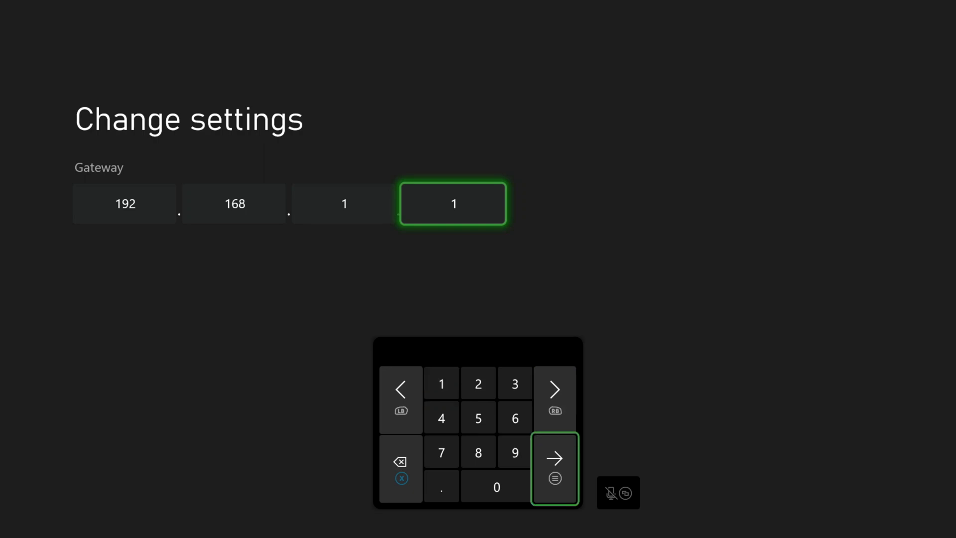
# Confirm the gateway, enter primary DNS 8.8.8.8, and advance to the secondary DNS
pyautogui.click(554, 469)
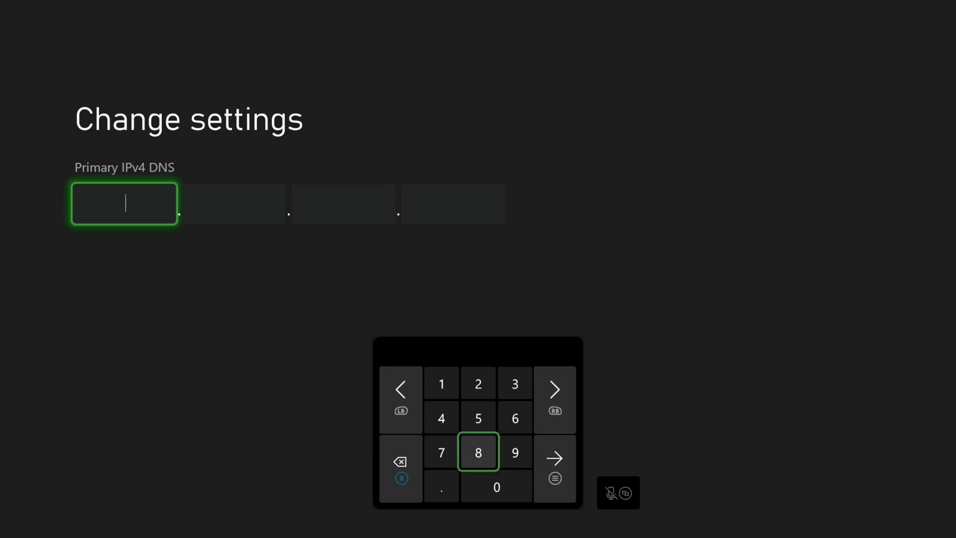
pyautogui.click(478, 452)
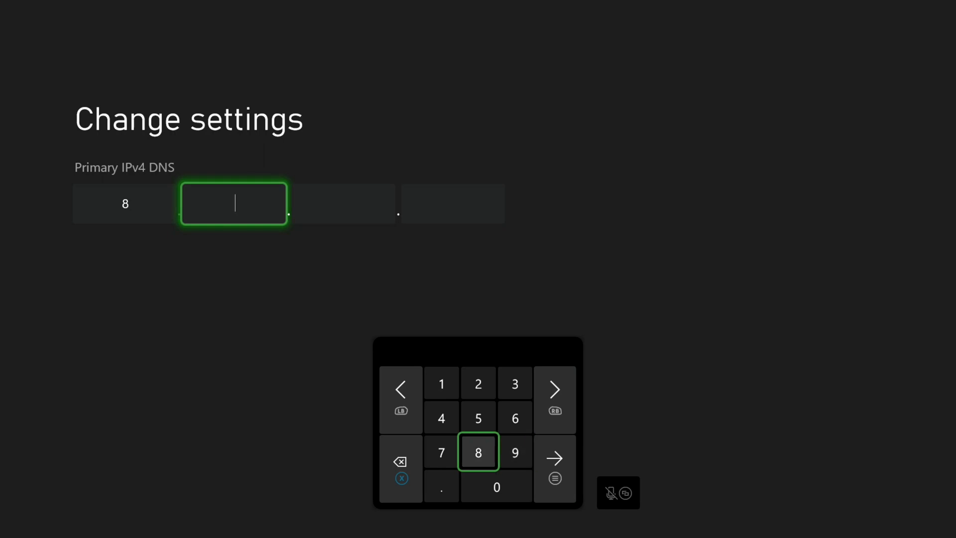
pyautogui.click(479, 452)
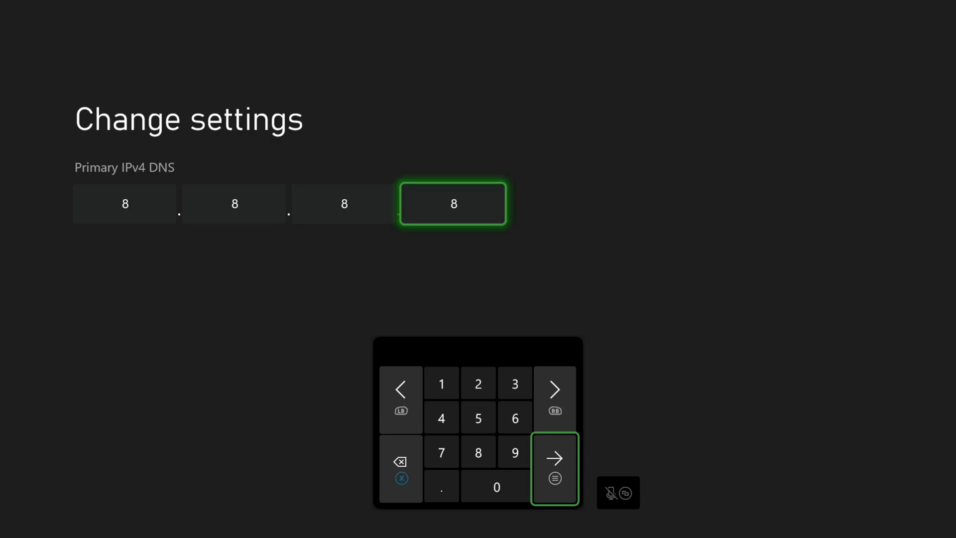
pyautogui.click(554, 459)
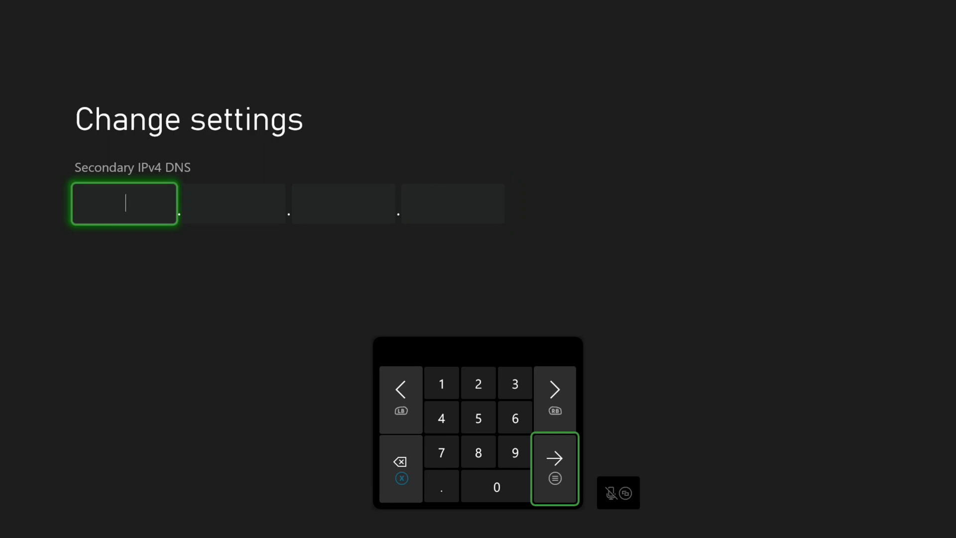